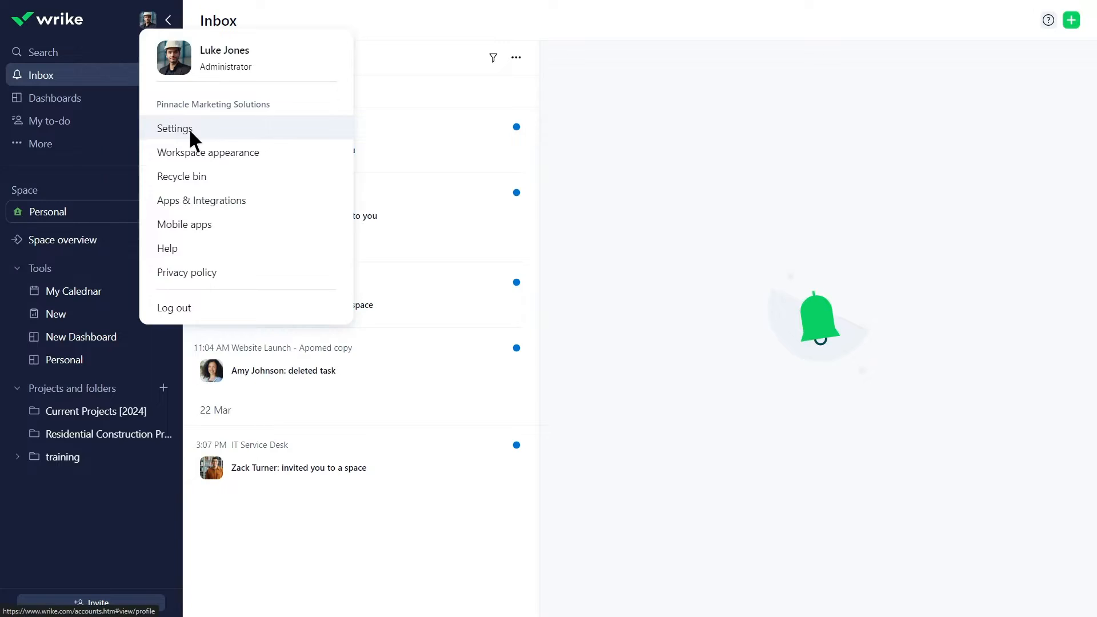
# Step: Go from the profile avatar to Settings and open Email preferences
pyautogui.click(175, 128)
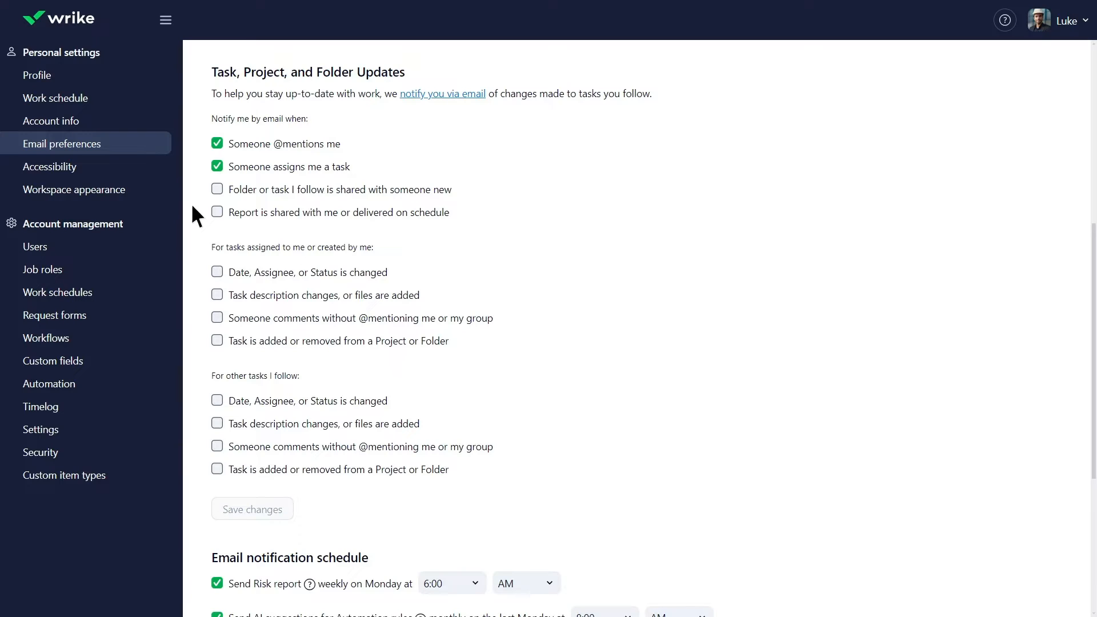
# Step: Tick 'Report is shared with me or delivered on schedule' and 'Date, Assignee, or Status is changed'
pyautogui.click(218, 583)
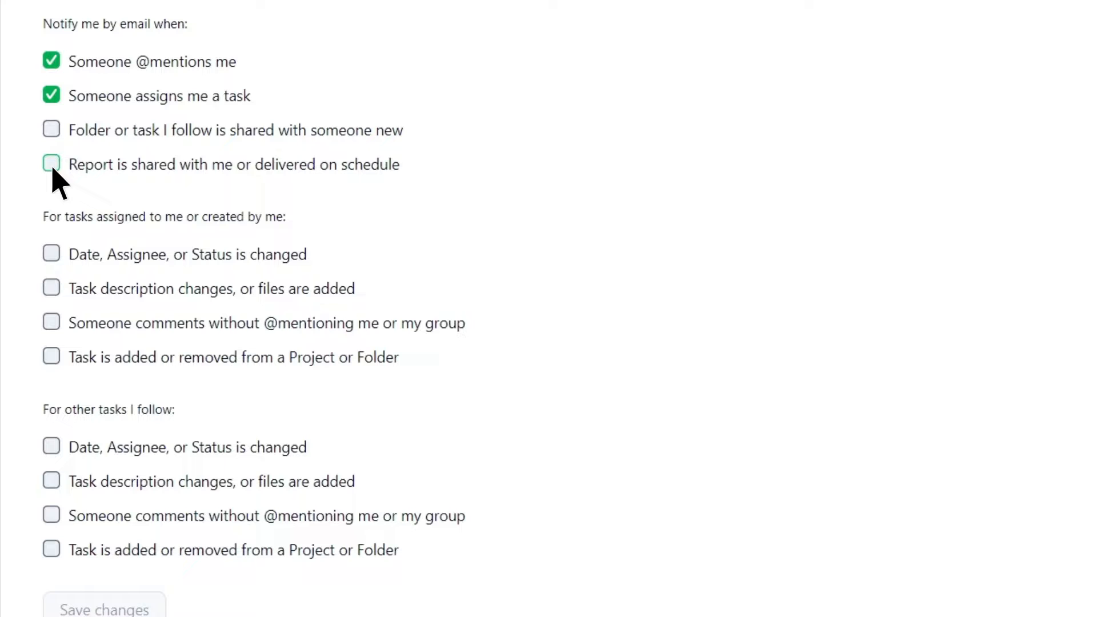
pyautogui.click(51, 164)
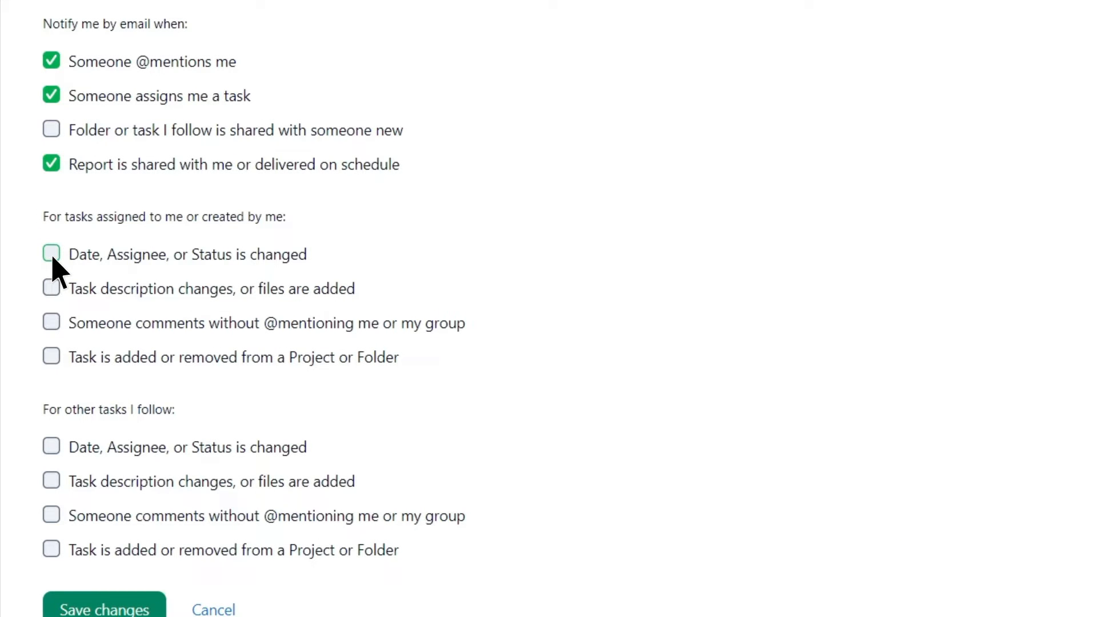
pyautogui.click(51, 254)
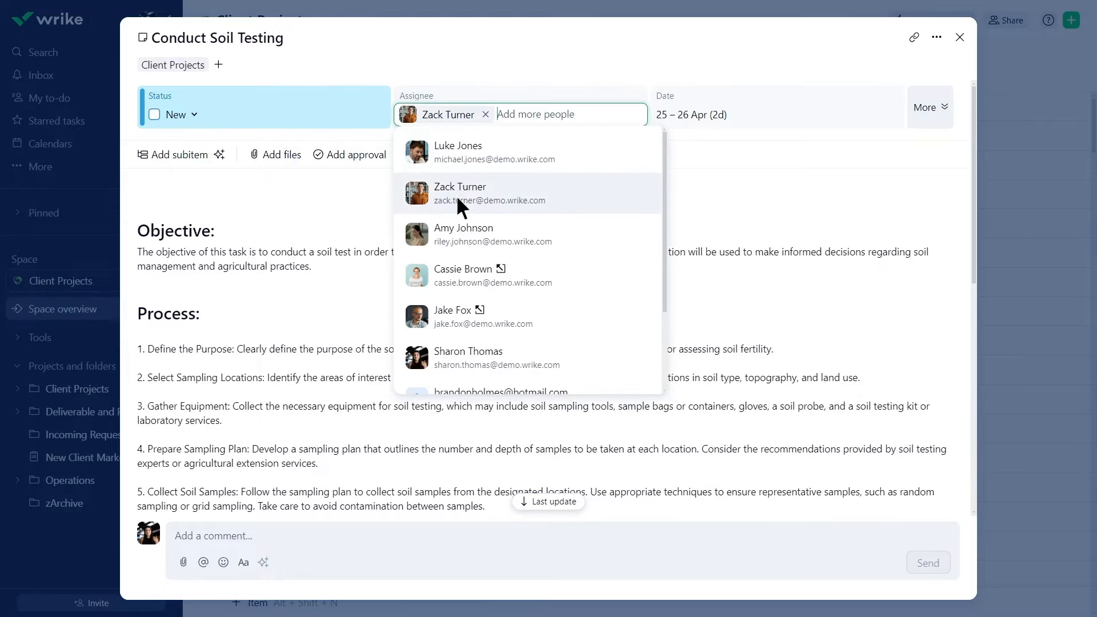
pyautogui.click(180, 114)
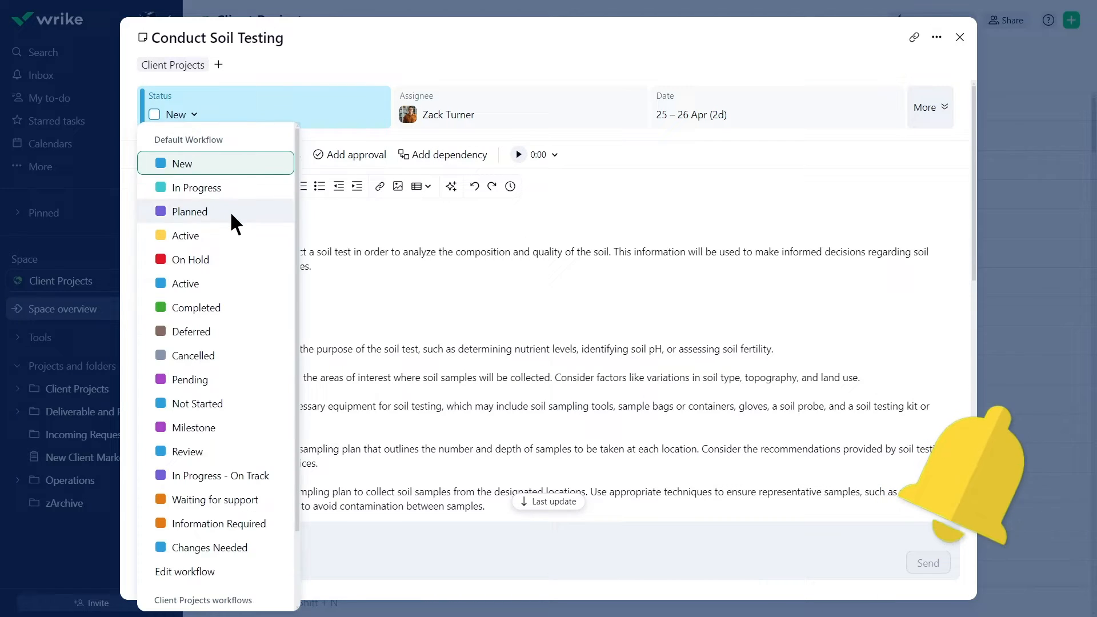
pyautogui.click(189, 211)
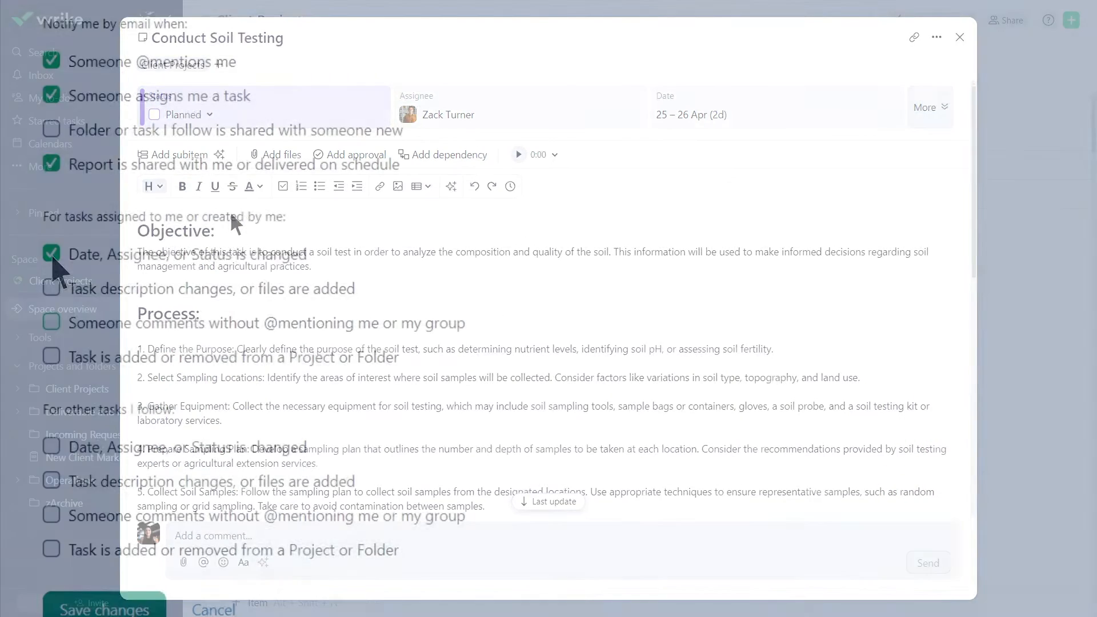
pyautogui.click(959, 37)
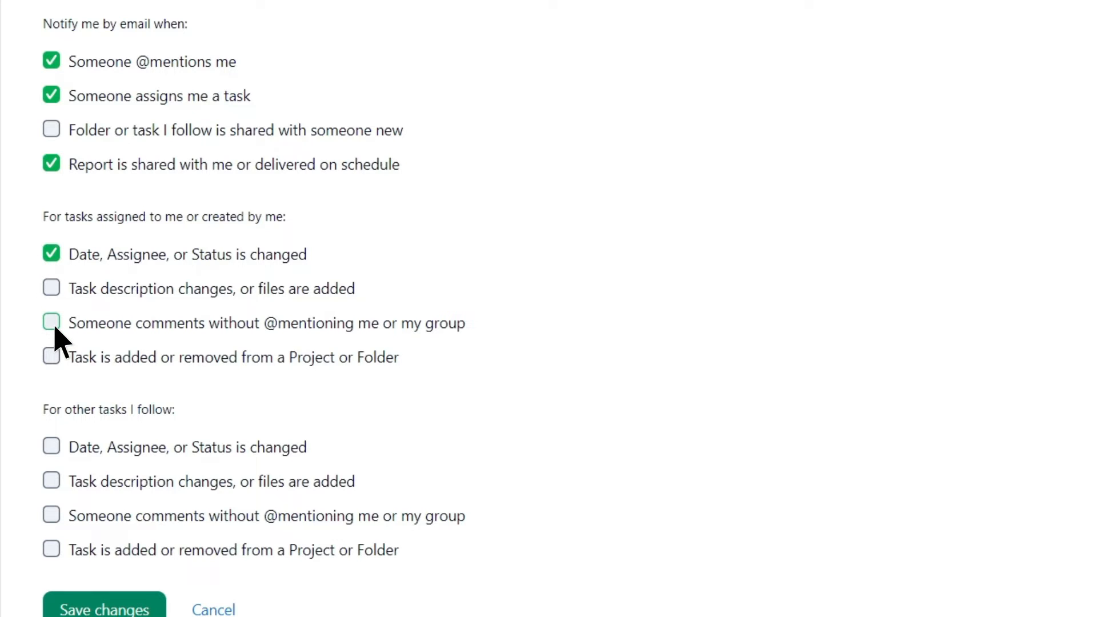
pyautogui.click(50, 322)
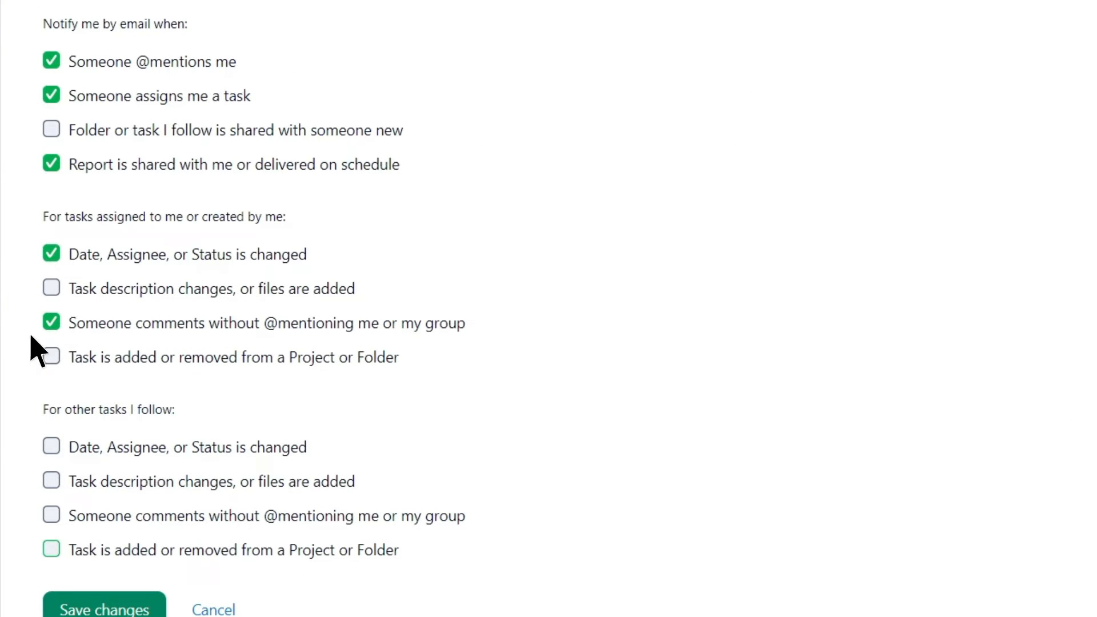
pyautogui.moveTo(51, 549)
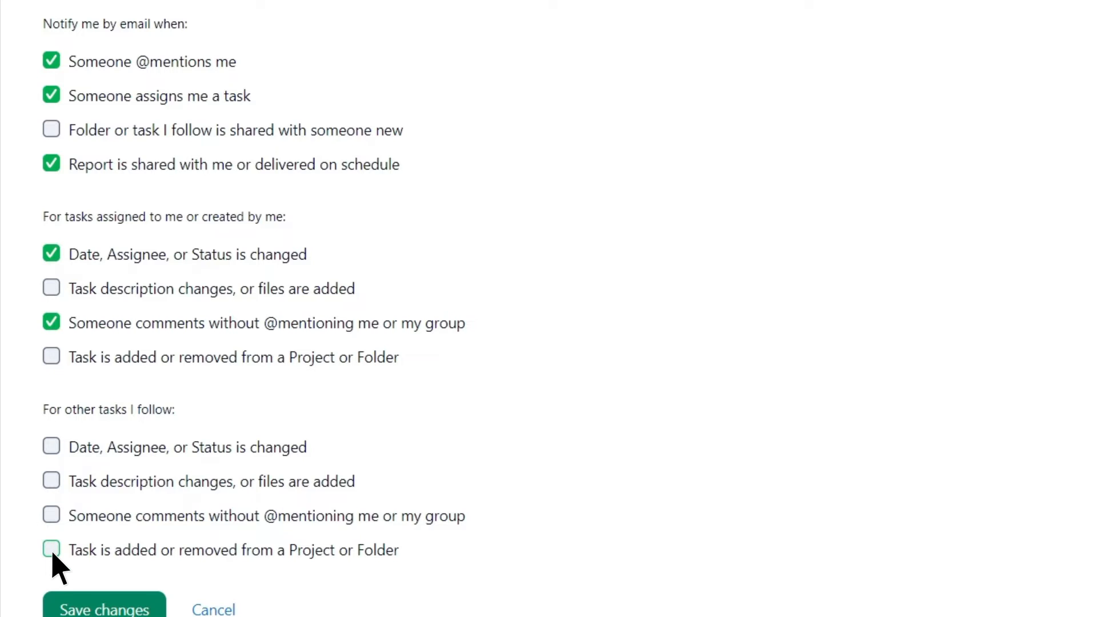
pyautogui.click(51, 549)
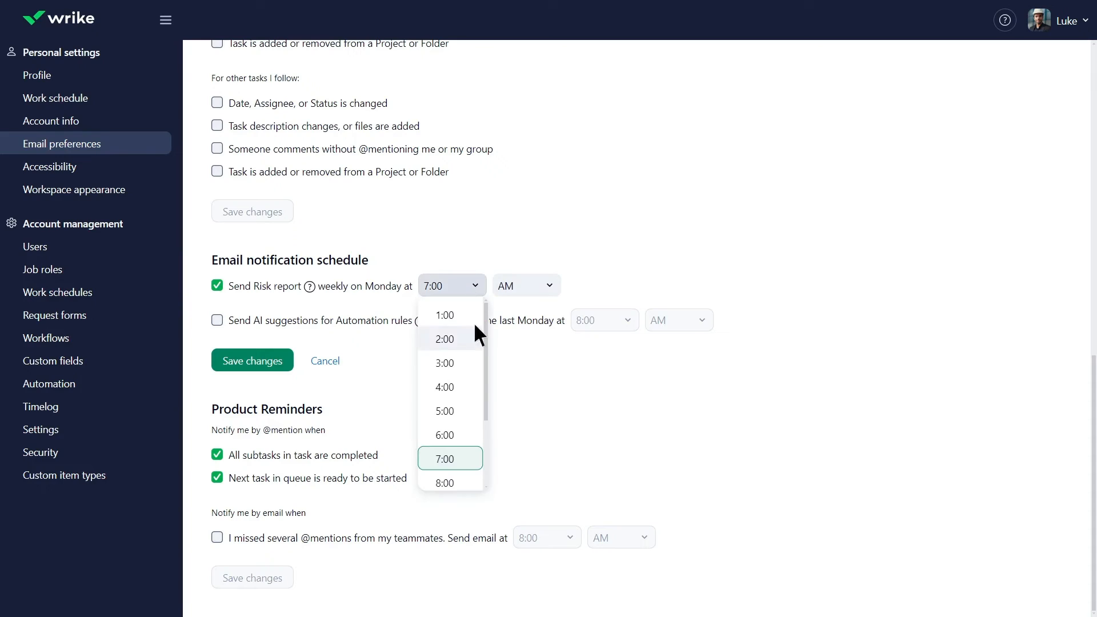
# Step: Set the Risk report time to 6:00 AM and enable monthly AI suggestions for Automation rules
pyautogui.click(445, 434)
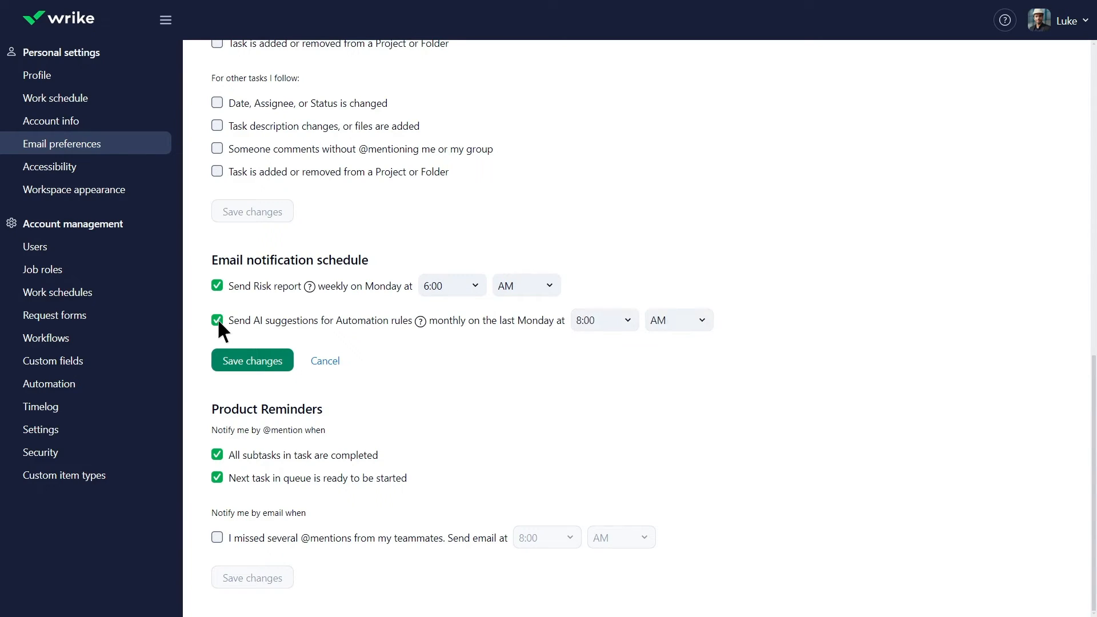
pyautogui.click(252, 361)
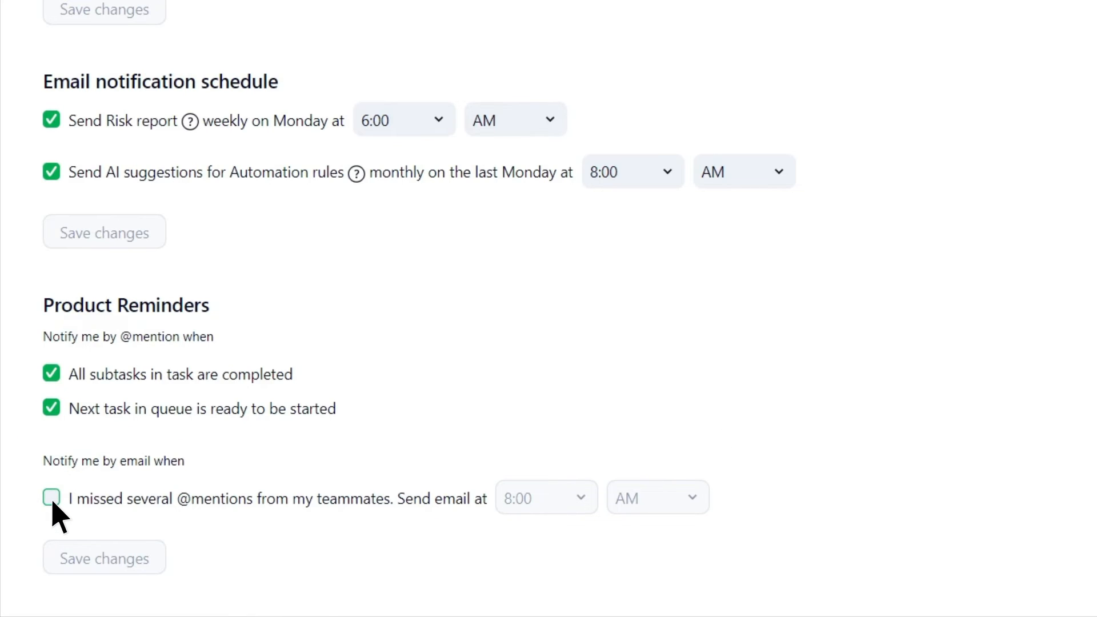
pyautogui.click(51, 498)
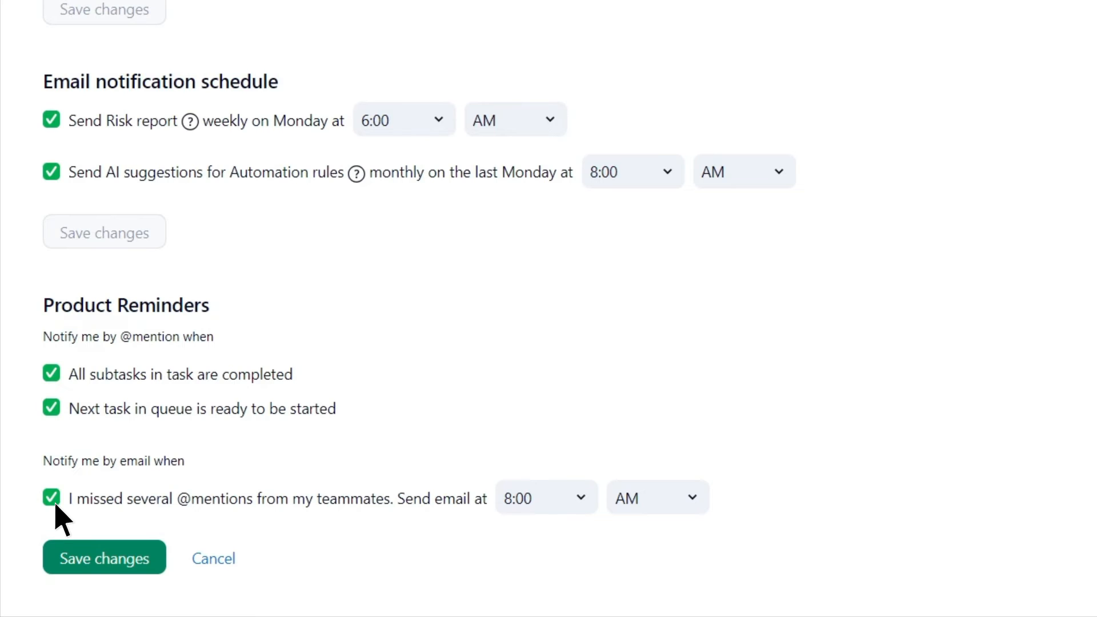